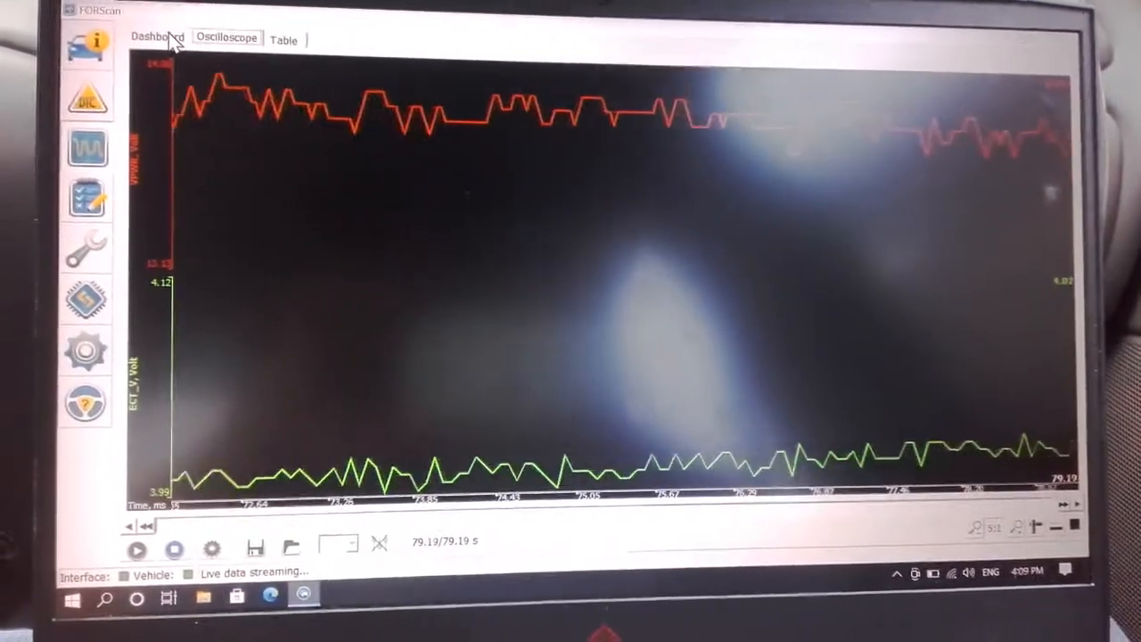
Step: Display VPWR and ECT_V as numeric dashboard readouts (13.88 V and 4.03 V)
click(157, 36)
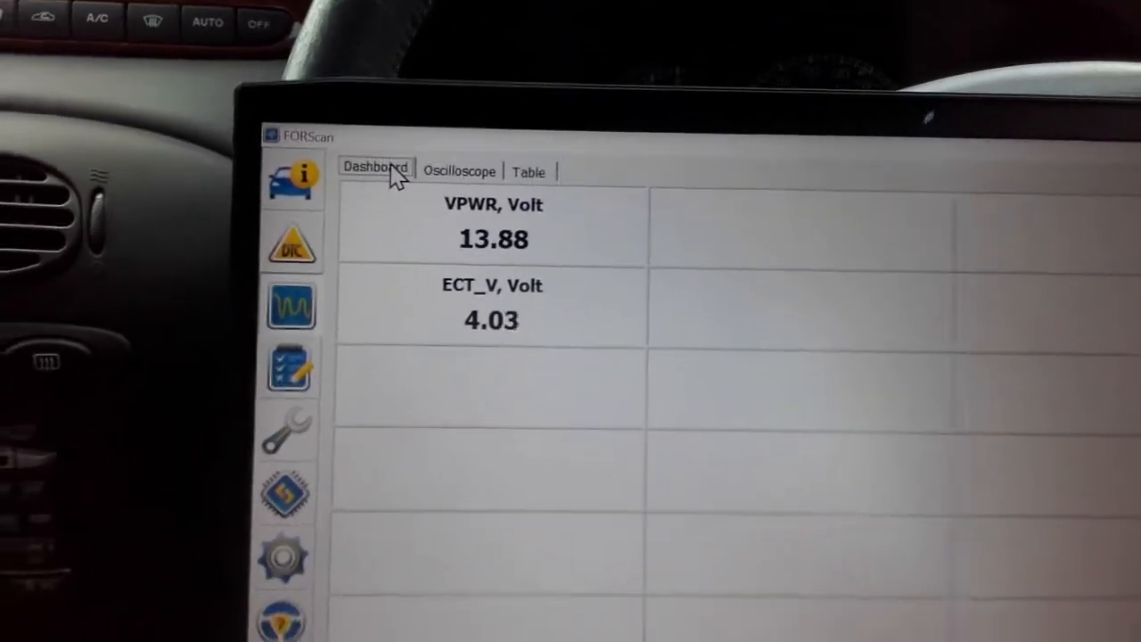
Step: Plot VPWR and ECT_V as scrolling oscilloscope traces
click(460, 171)
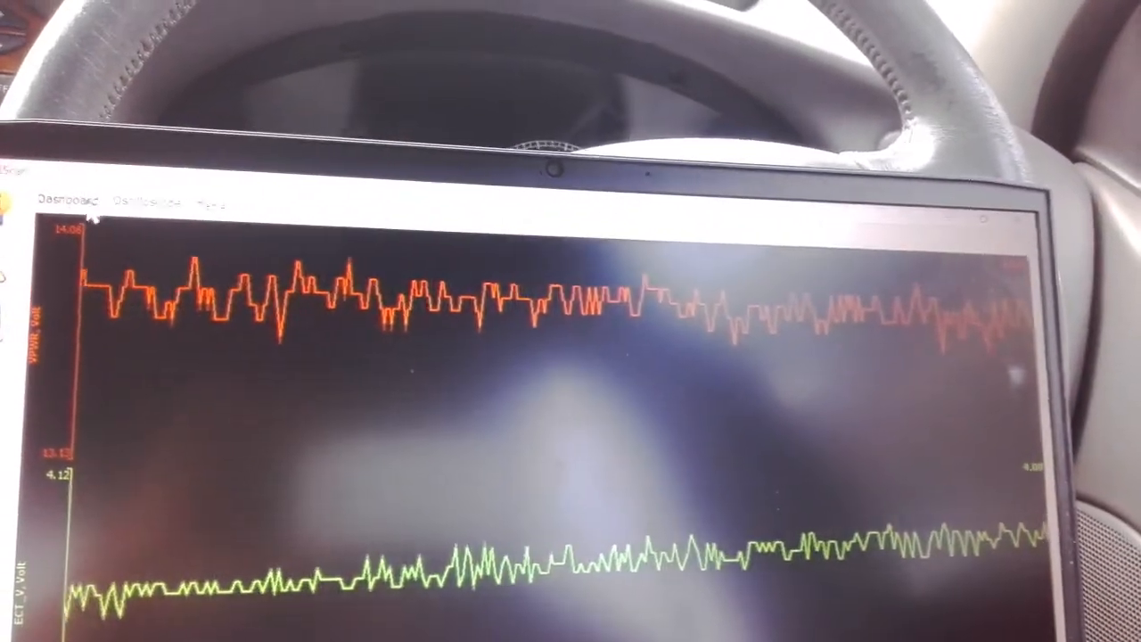
Step: Return to the dashboard readout, now VPWR 13.63 V and ECT_V 4.02 V
click(168, 225)
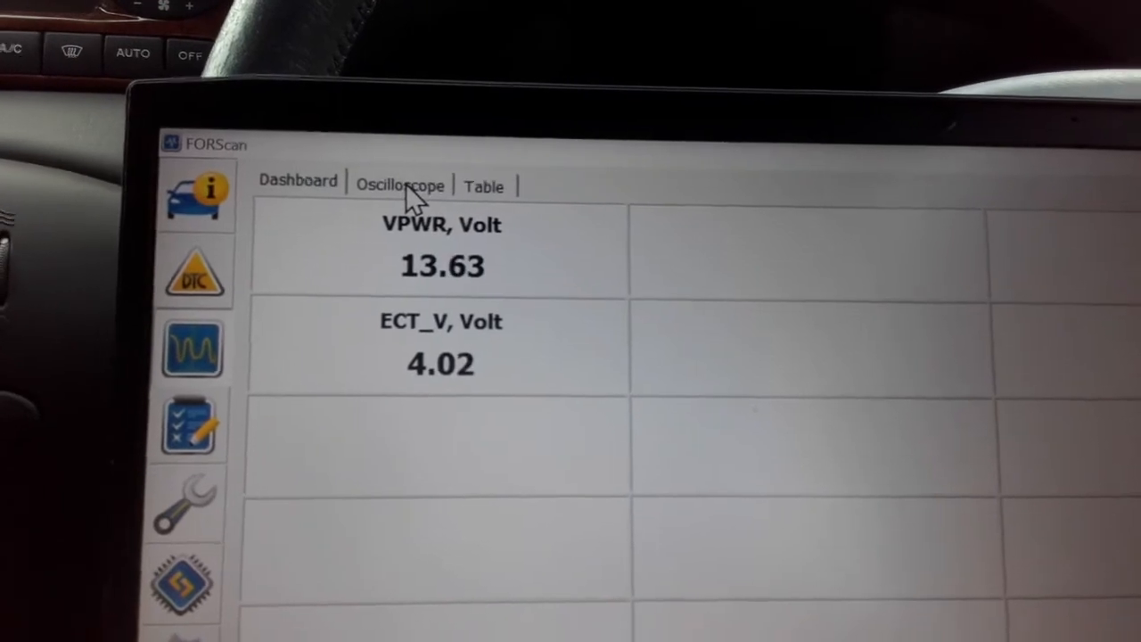
click(400, 185)
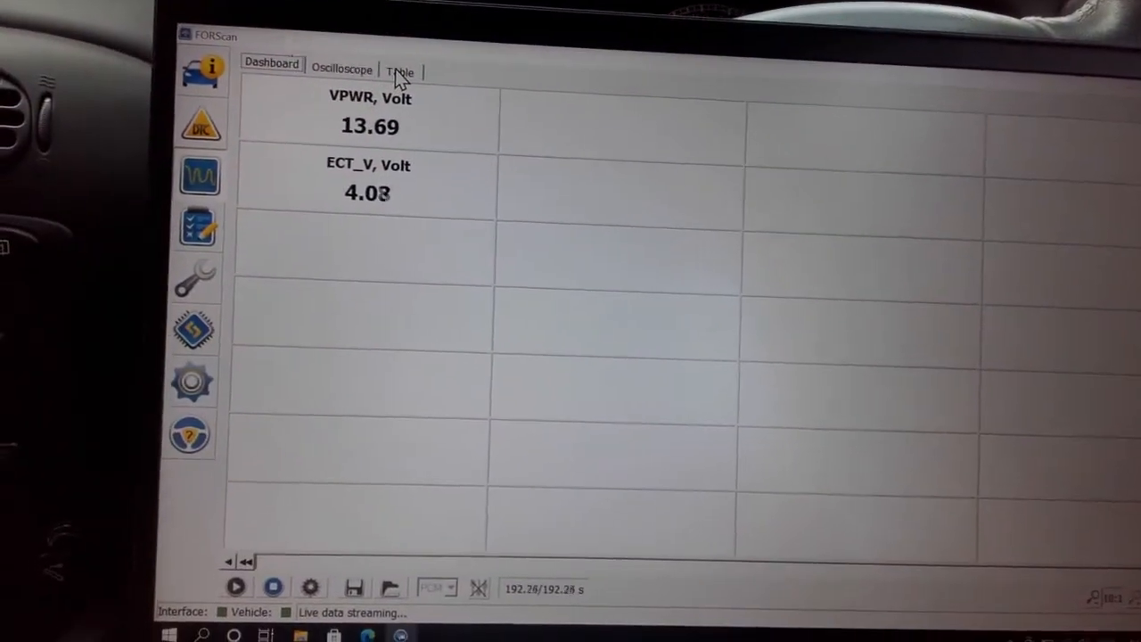
click(400, 71)
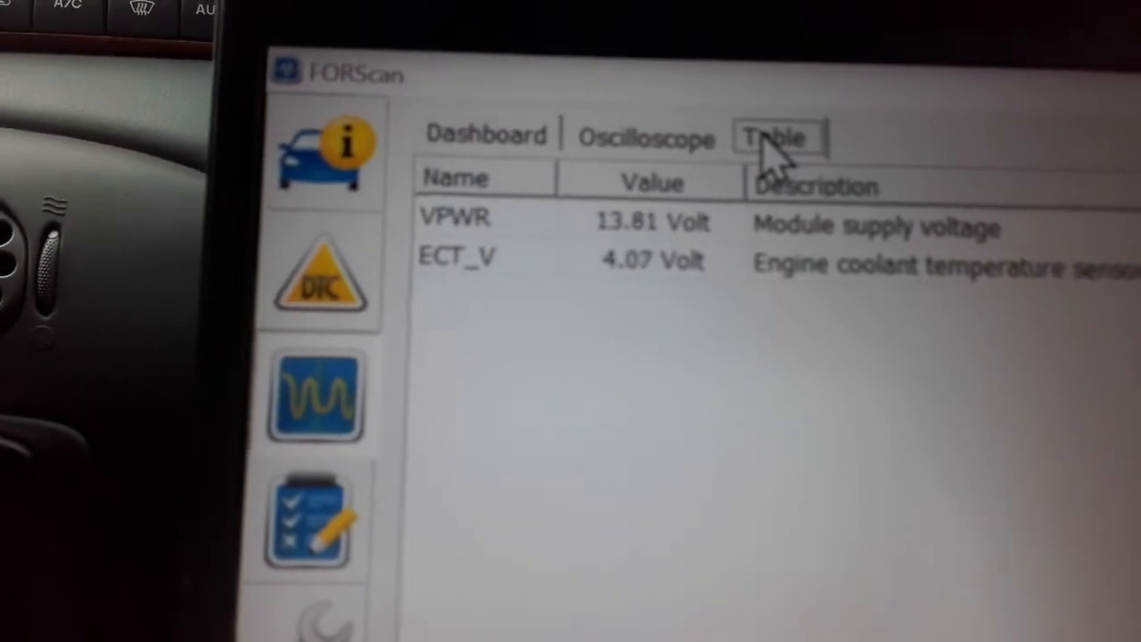
click(485, 134)
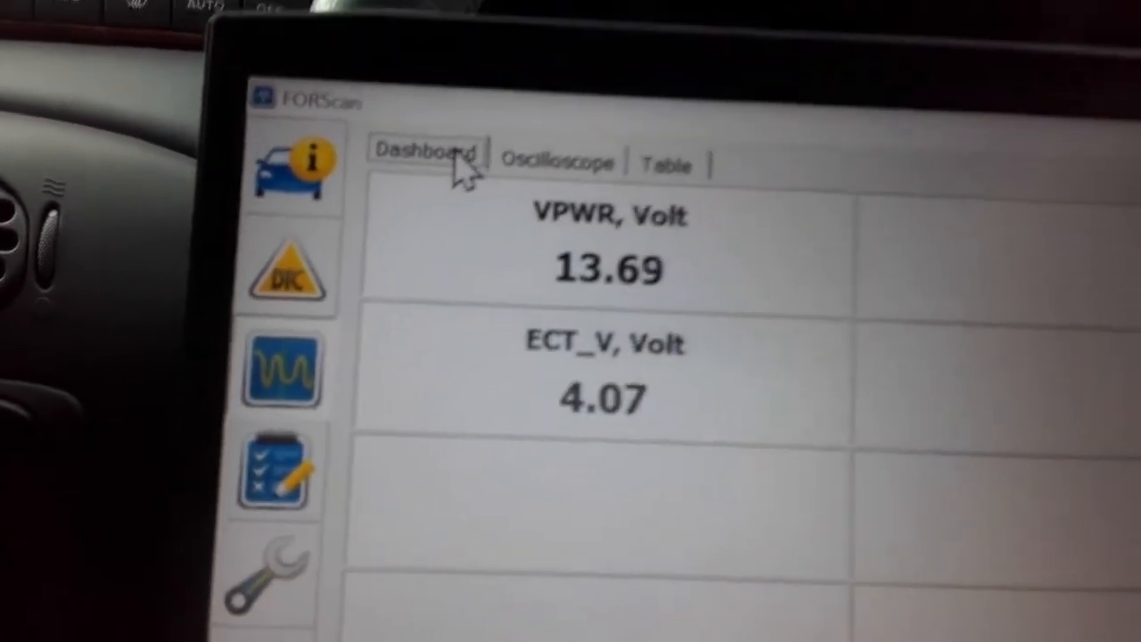